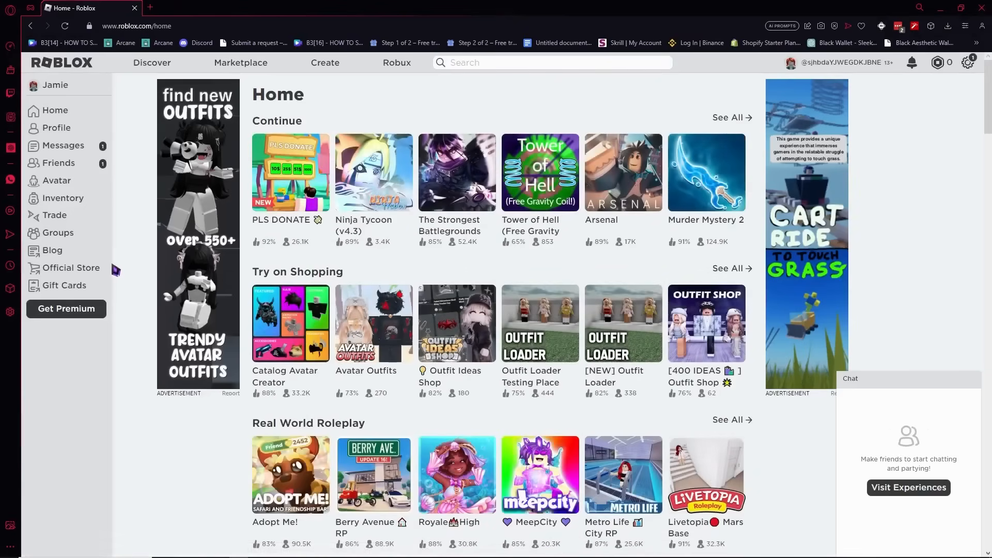
pyautogui.moveTo(63, 286)
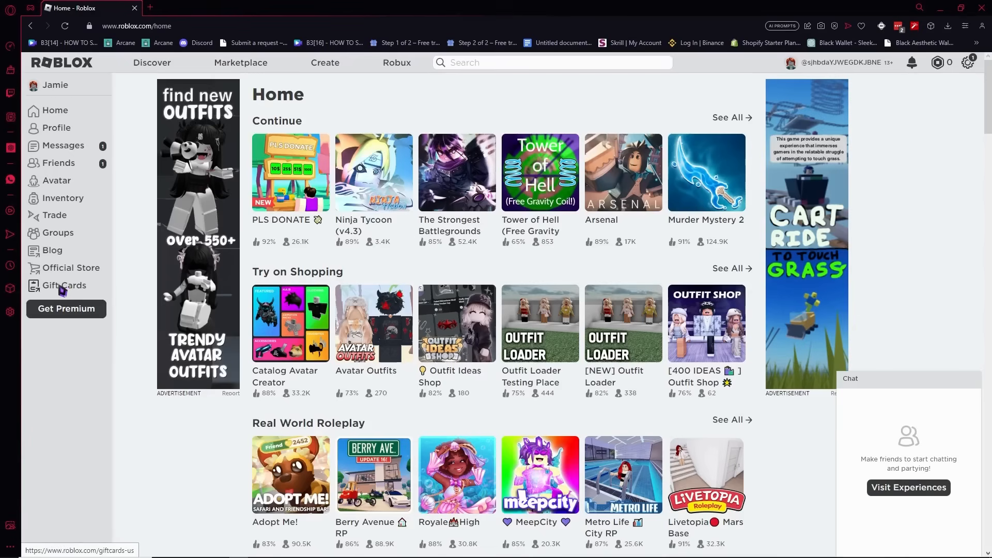
# Step: Go to Gift Cards from the sidebar and open the Redeem Roblox Codes page
pyautogui.click(63, 285)
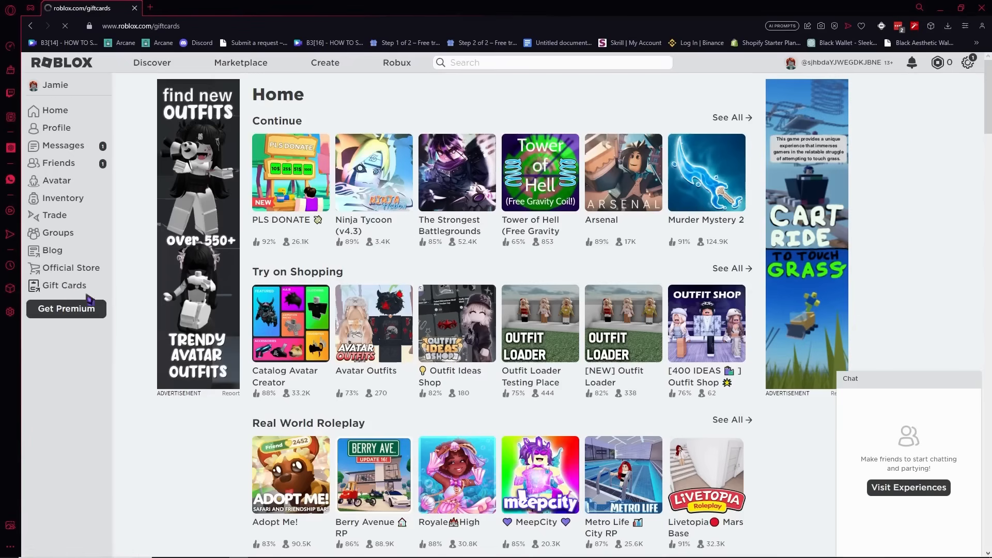
pyautogui.click(63, 286)
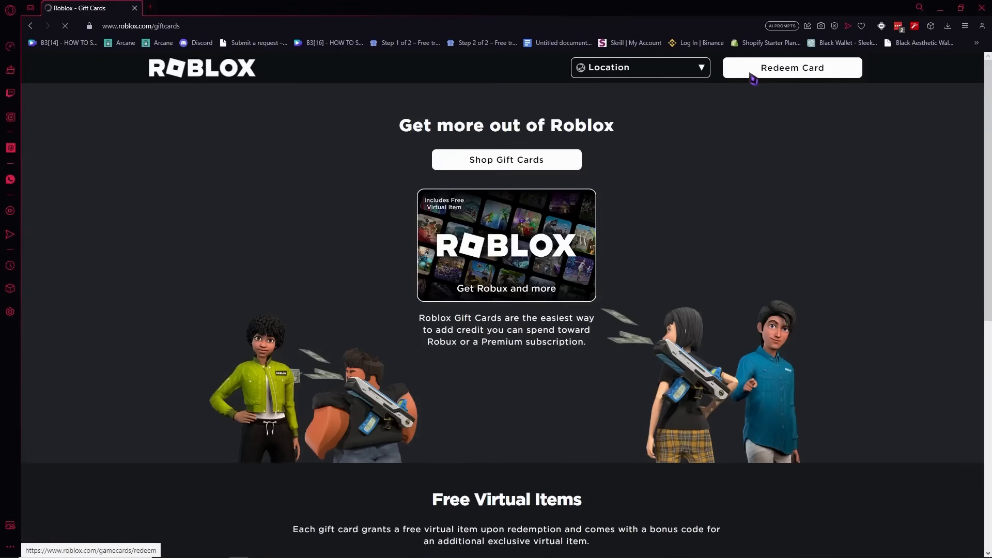
pyautogui.click(792, 68)
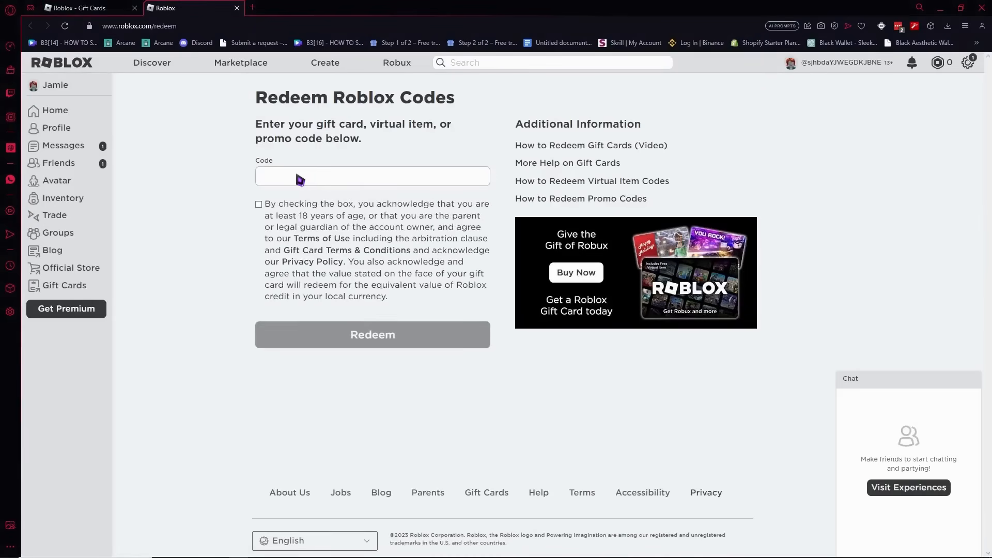
pyautogui.click(258, 204)
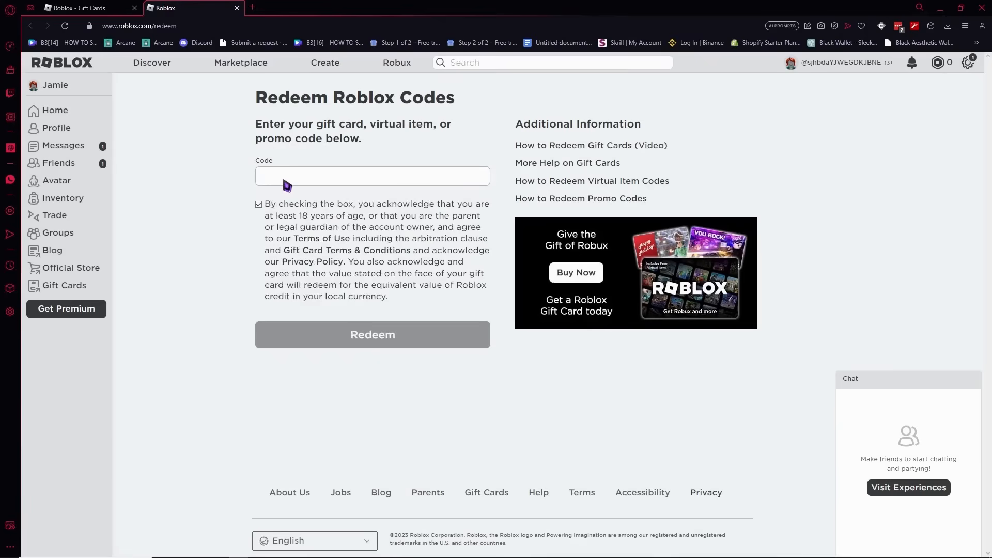
pyautogui.click(372, 176)
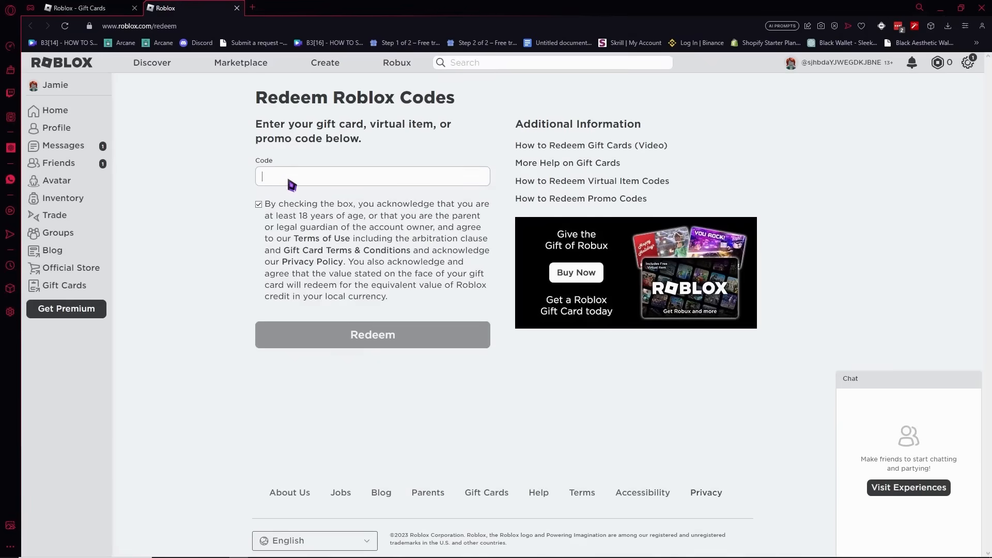
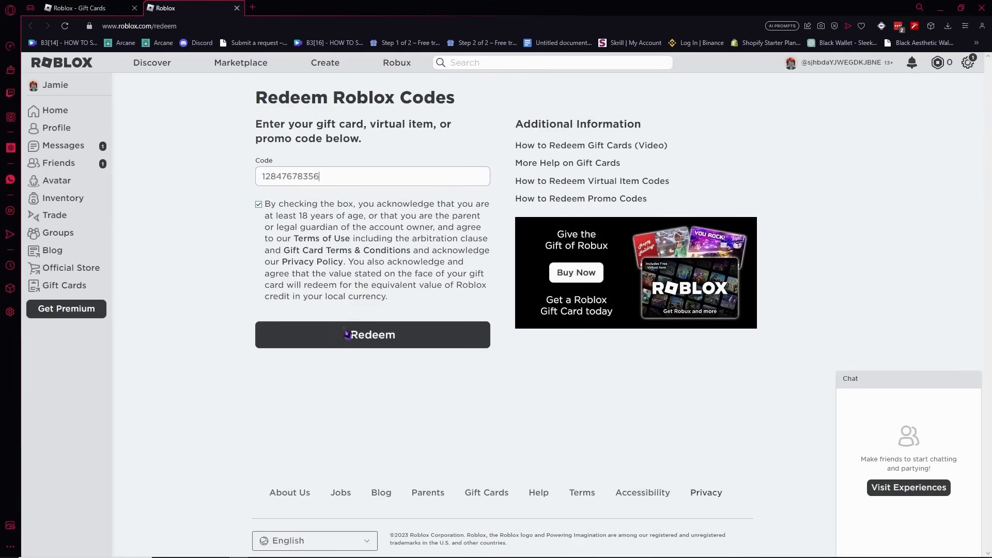
pyautogui.click(372, 335)
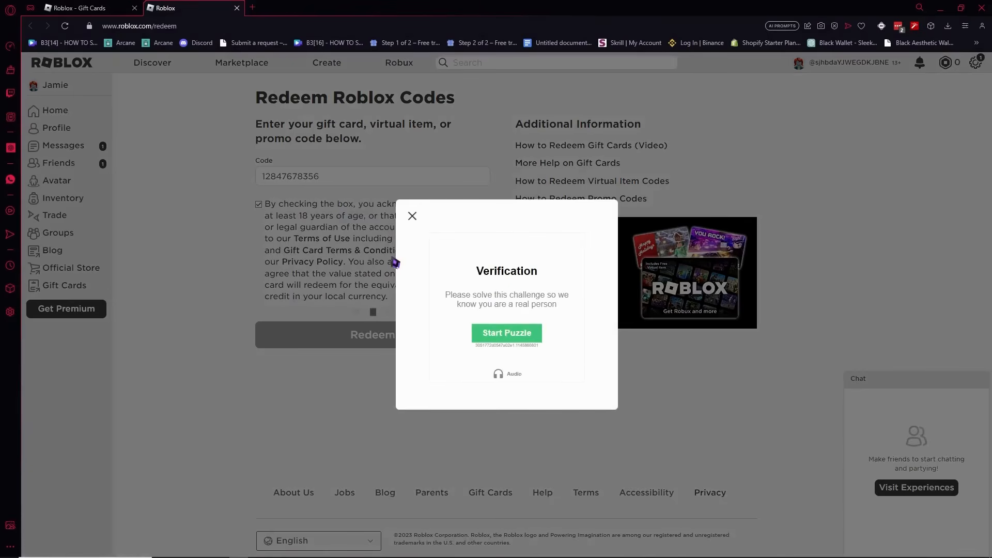
# Step: Complete the three-round image-matching verification puzzle so redemption proceeds
pyautogui.click(507, 333)
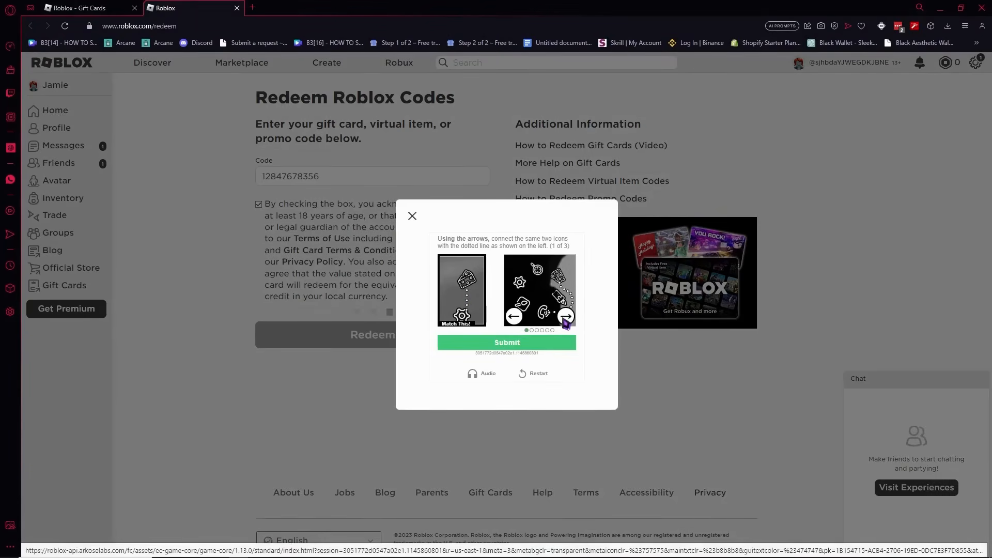
pyautogui.click(565, 316)
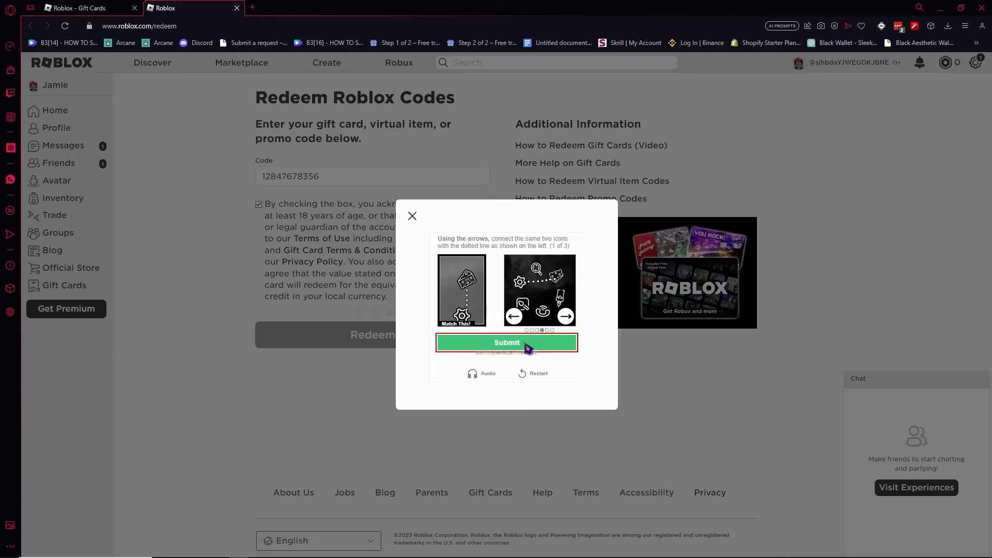
pyautogui.click(506, 342)
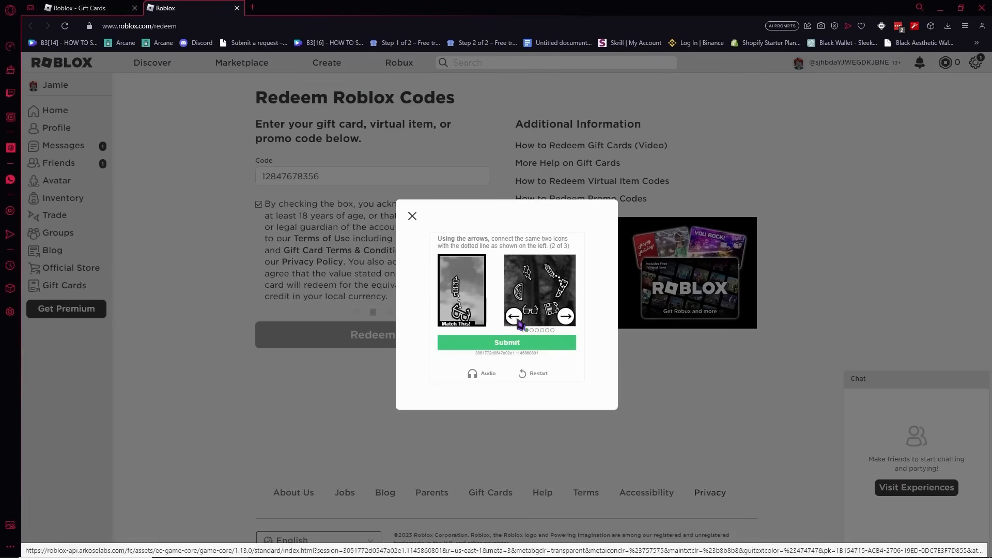
pyautogui.click(563, 316)
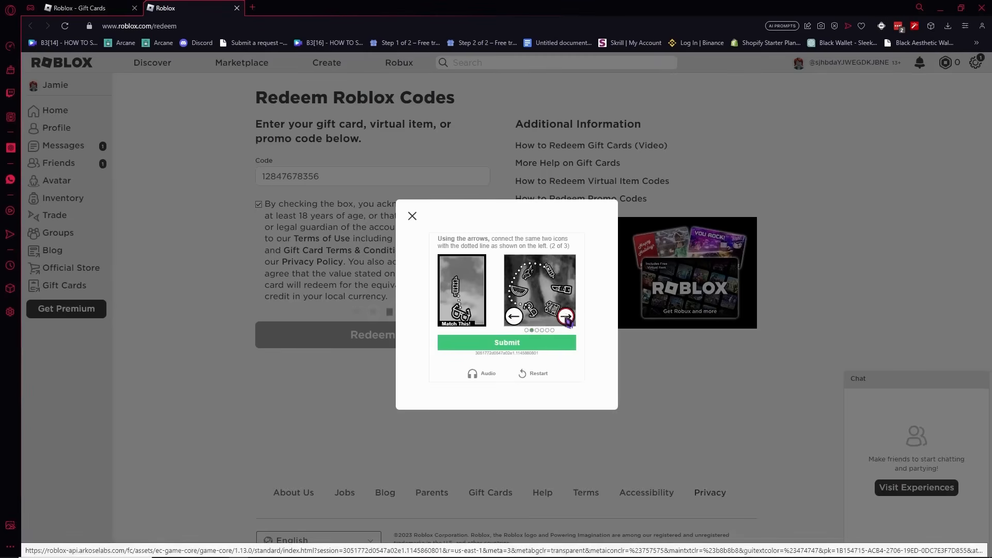
pyautogui.click(506, 342)
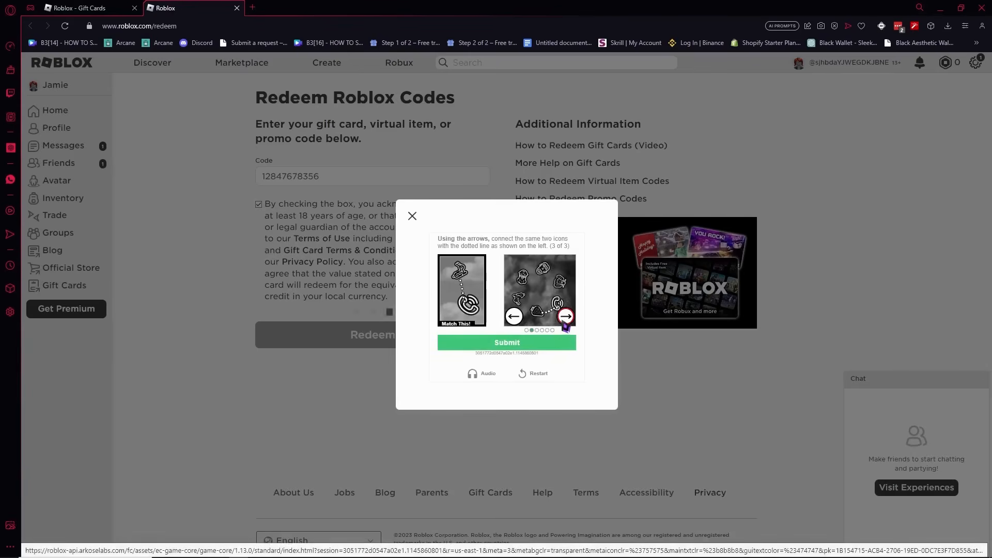
pyautogui.click(564, 316)
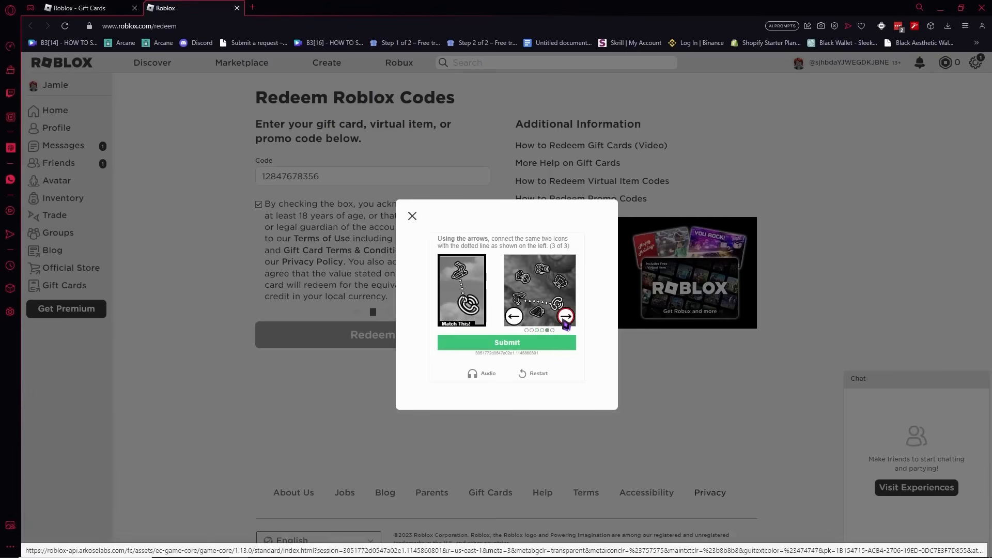
pyautogui.click(507, 342)
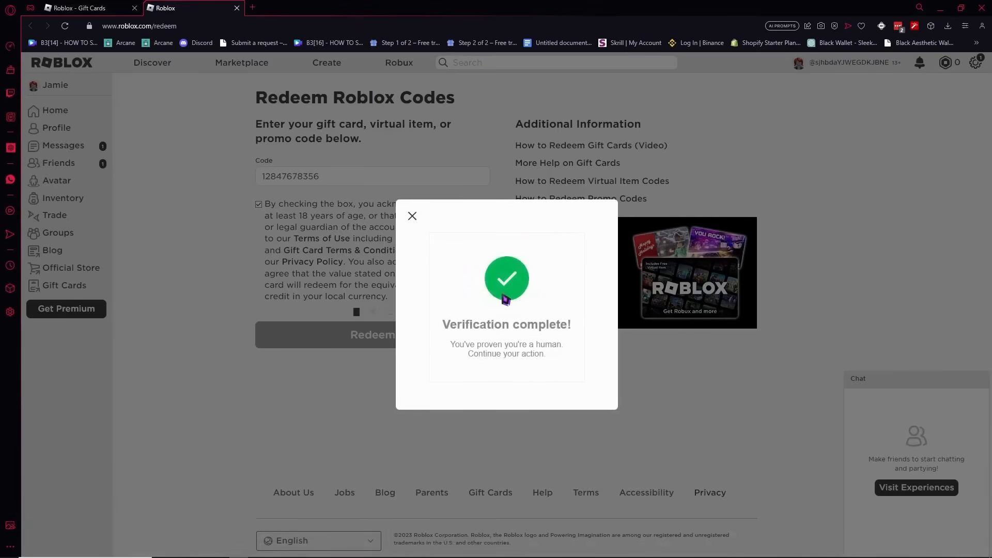
pyautogui.click(412, 216)
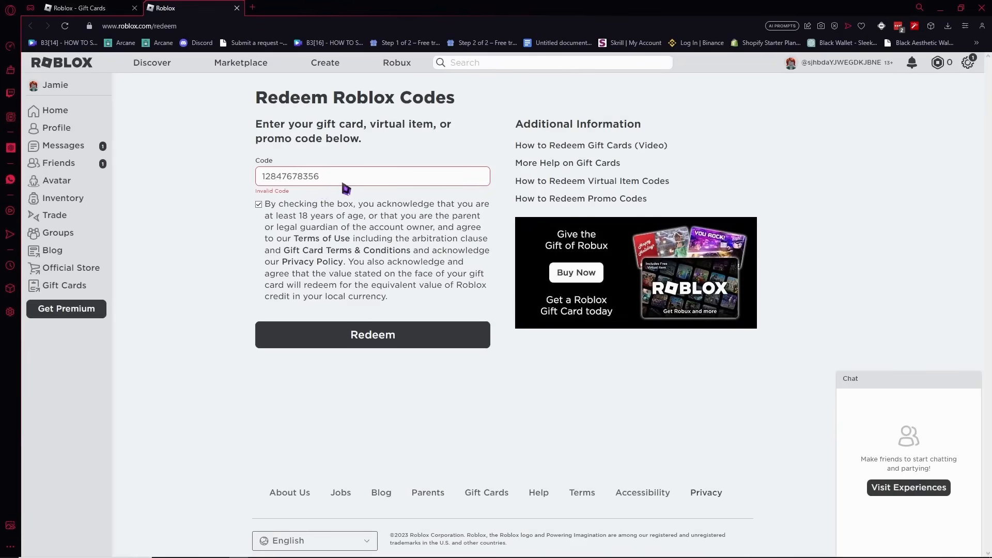
pyautogui.moveTo(345, 184)
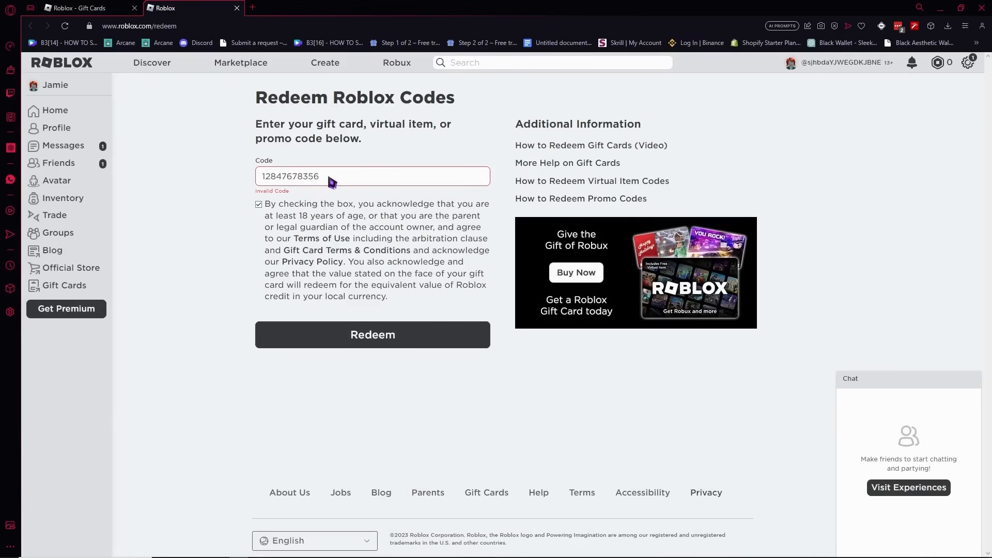
pyautogui.moveTo(349, 147)
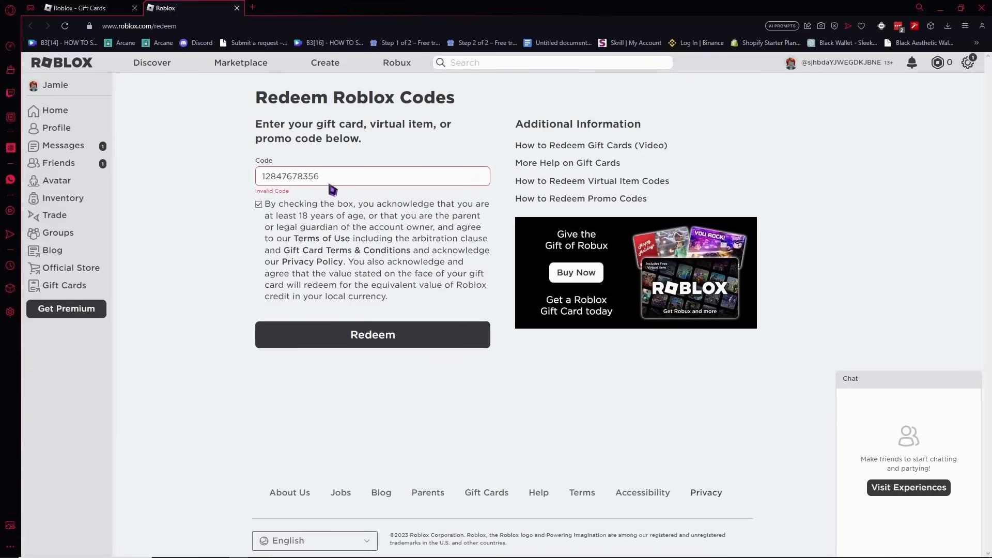
pyautogui.moveTo(303, 192)
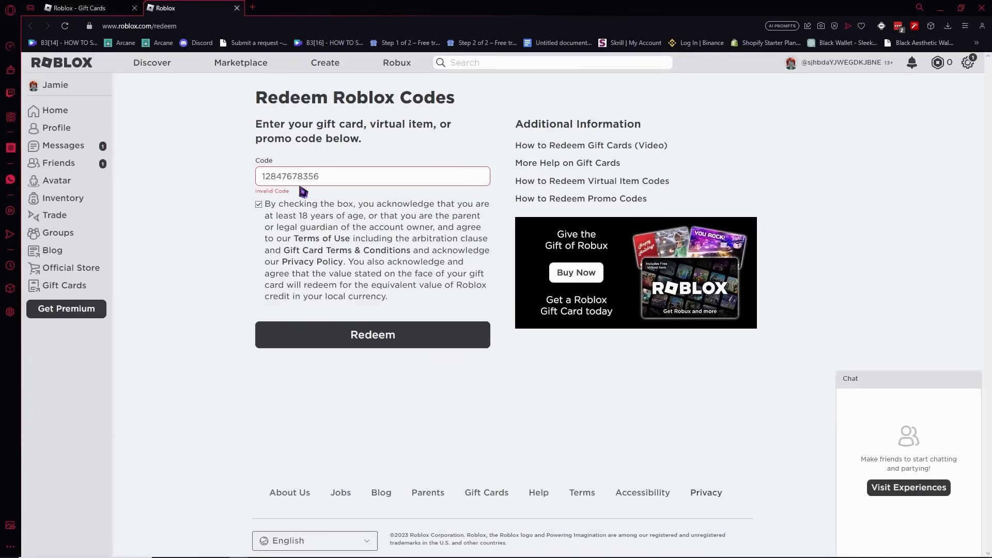
# Step: Select the rejected gift card code in the Code field after the Invalid Code message
pyautogui.doubleClick(295, 176)
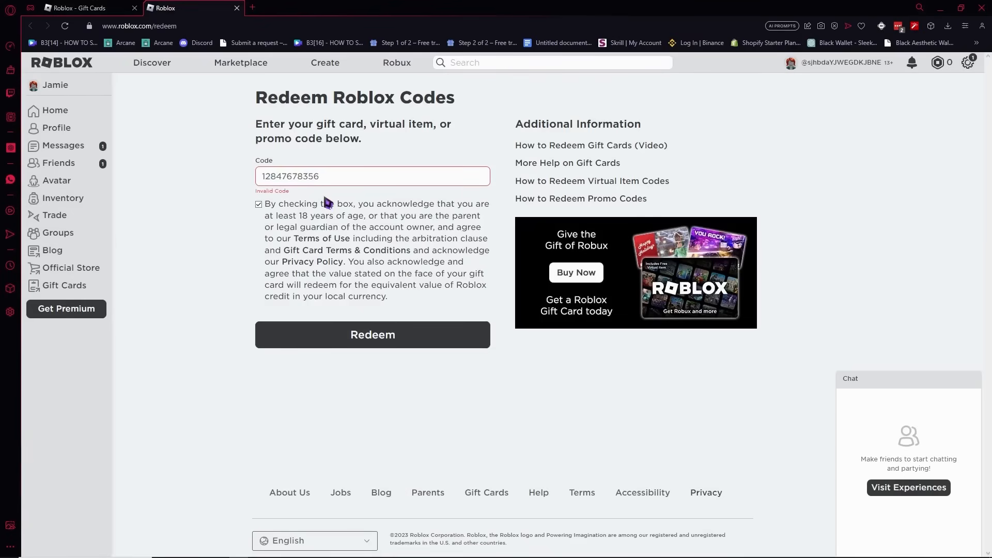
pyautogui.click(373, 175)
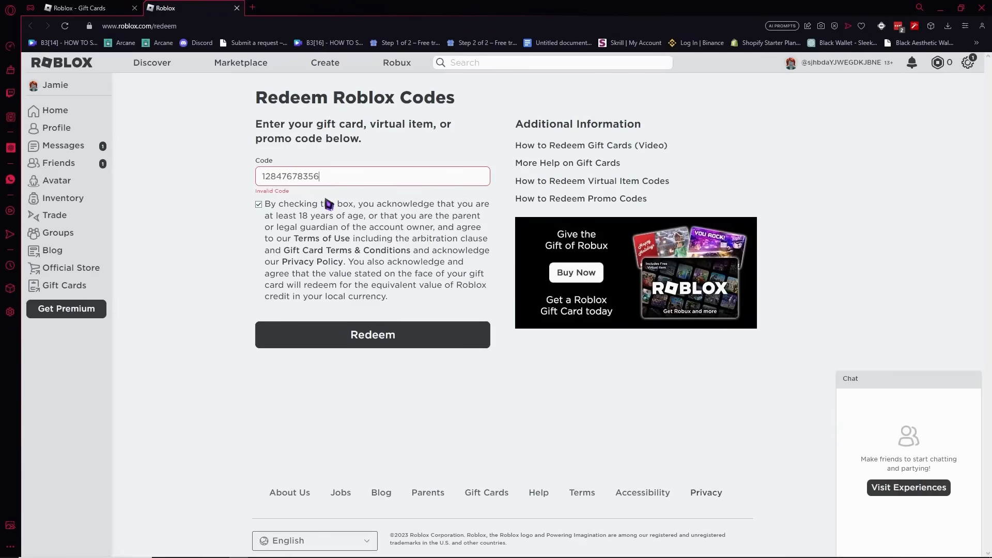
pyautogui.moveTo(895, 546)
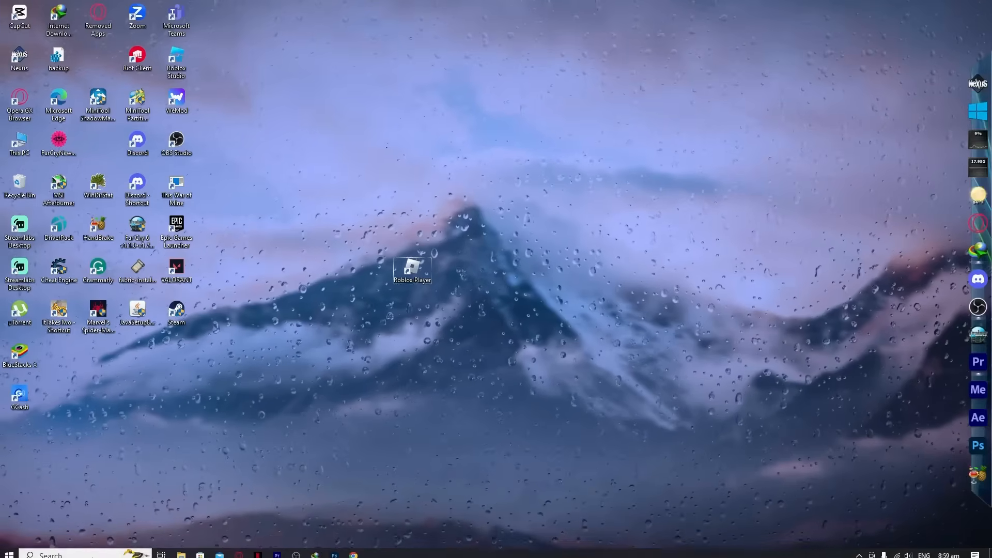
# Step: Launch Google Chrome from the Windows search box
pyautogui.click(29, 550)
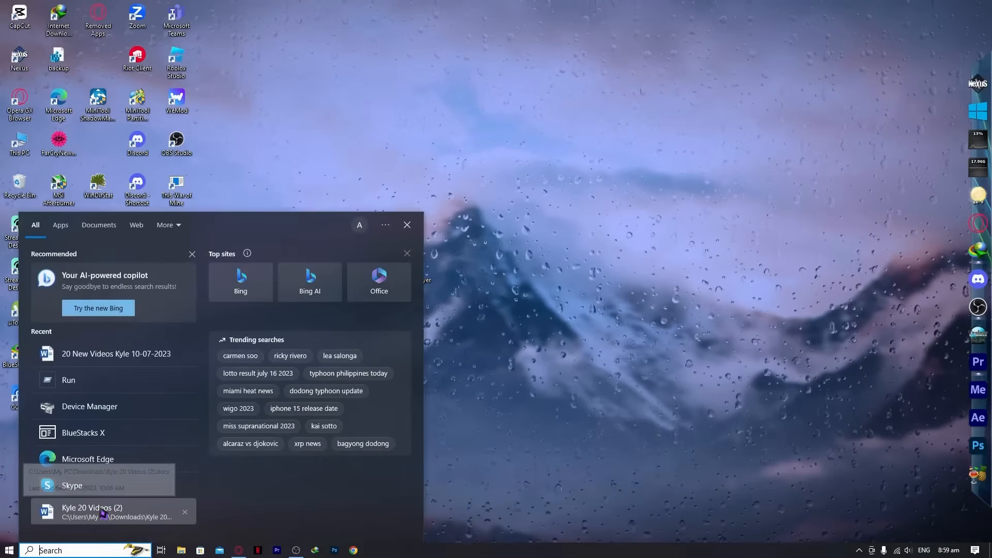
pyautogui.write('google chrome')
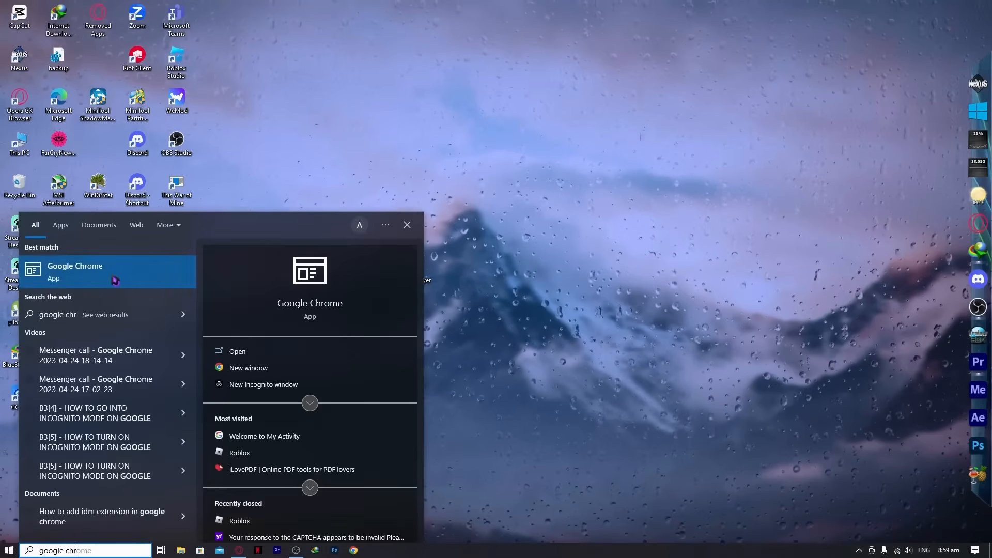
pyautogui.click(75, 272)
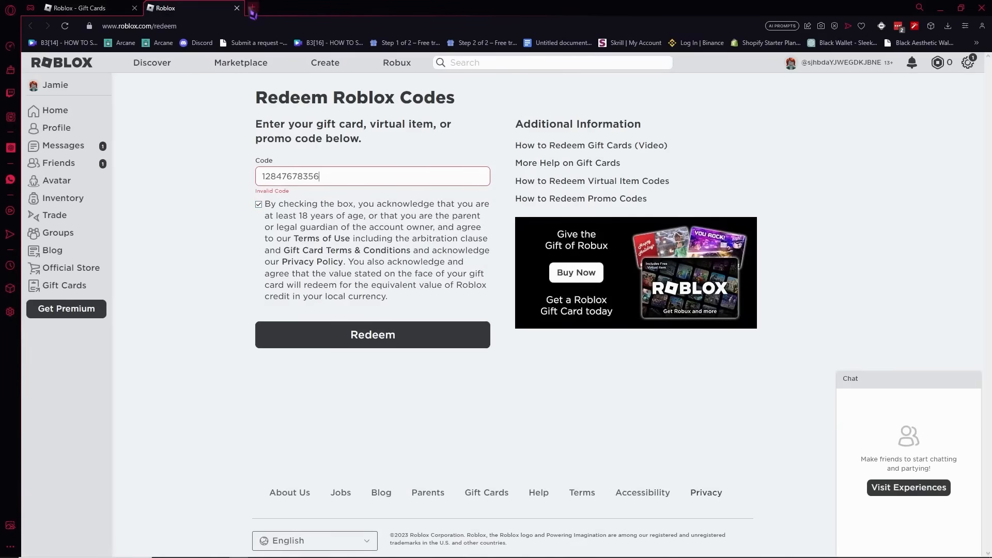
# Step: Open a new browser tab beside the Roblox redeem page
pyautogui.click(353, 7)
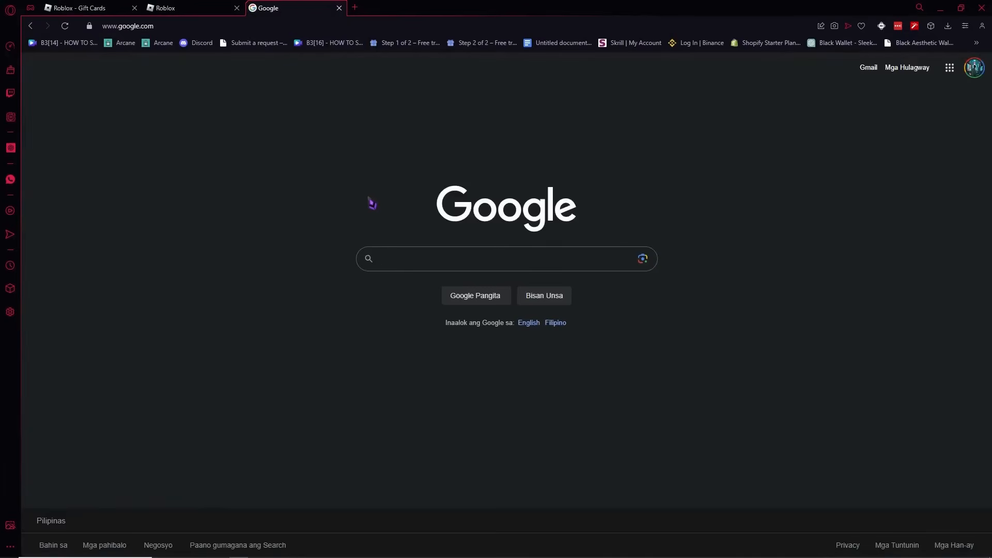
# Step: Search Google for 'roblox customer support' and open the Support - Roblox result
pyautogui.write('roblox custom')
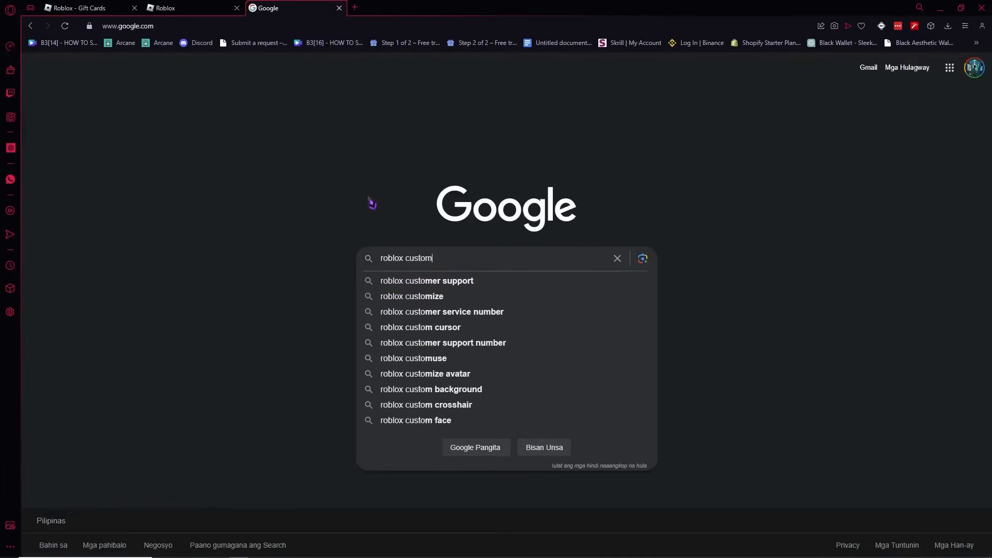
pyautogui.click(426, 281)
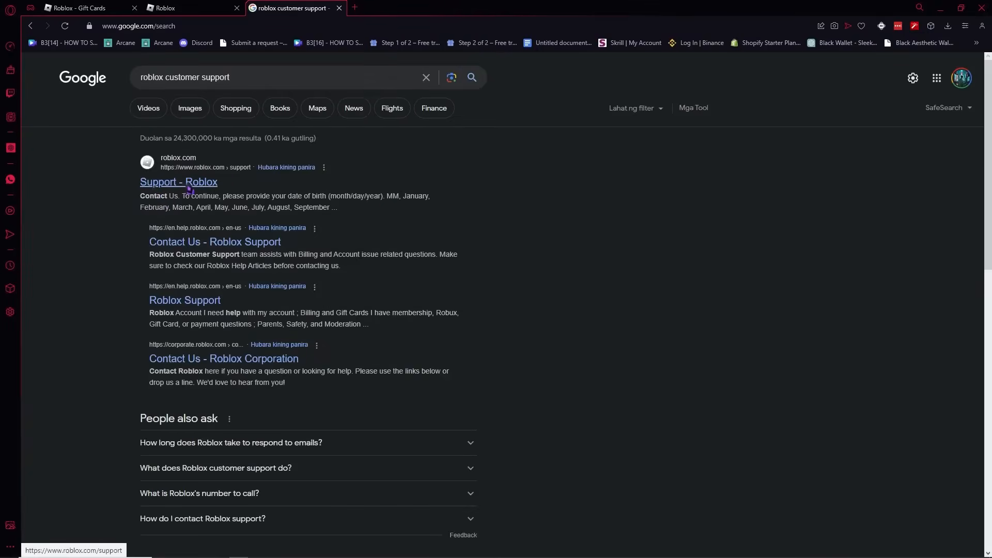
pyautogui.click(178, 182)
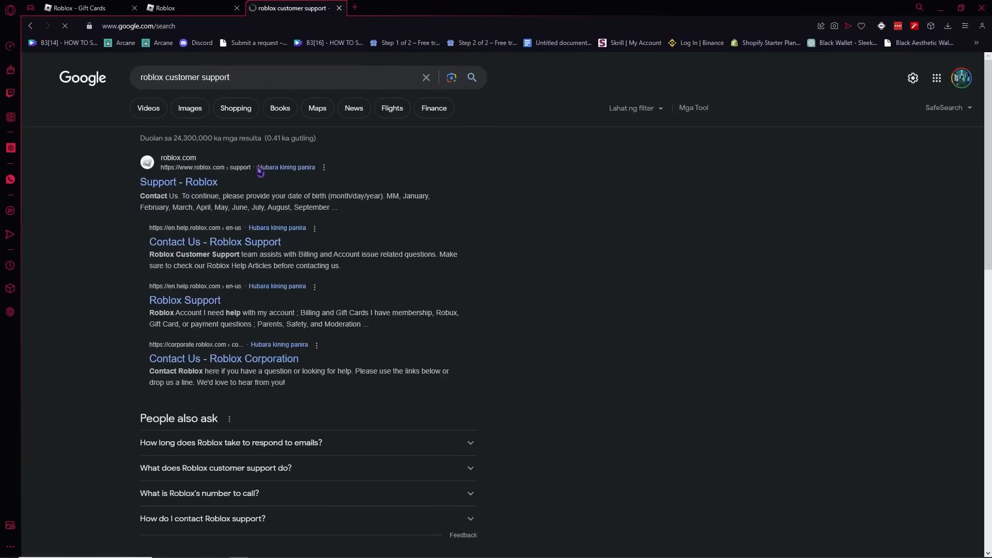
pyautogui.click(179, 182)
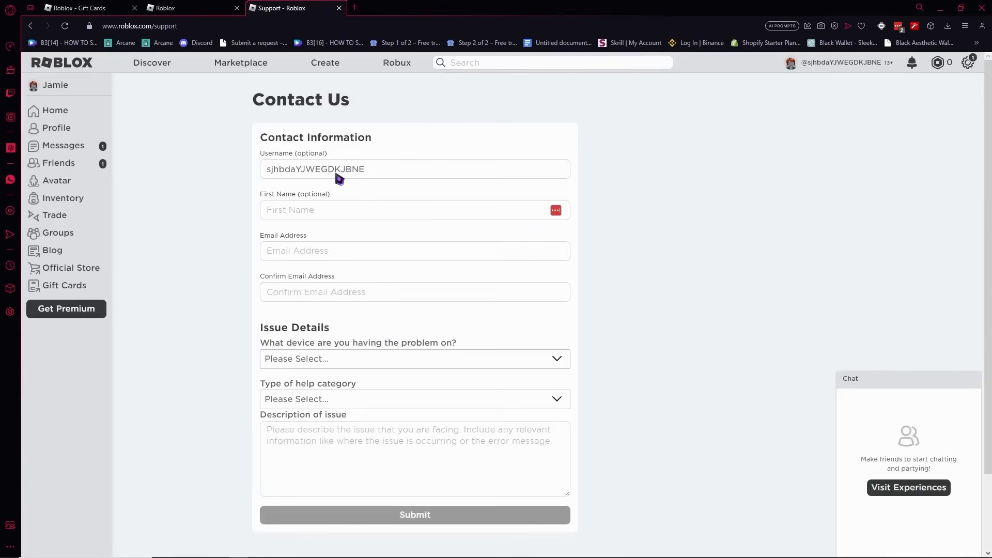
pyautogui.moveTo(317, 135)
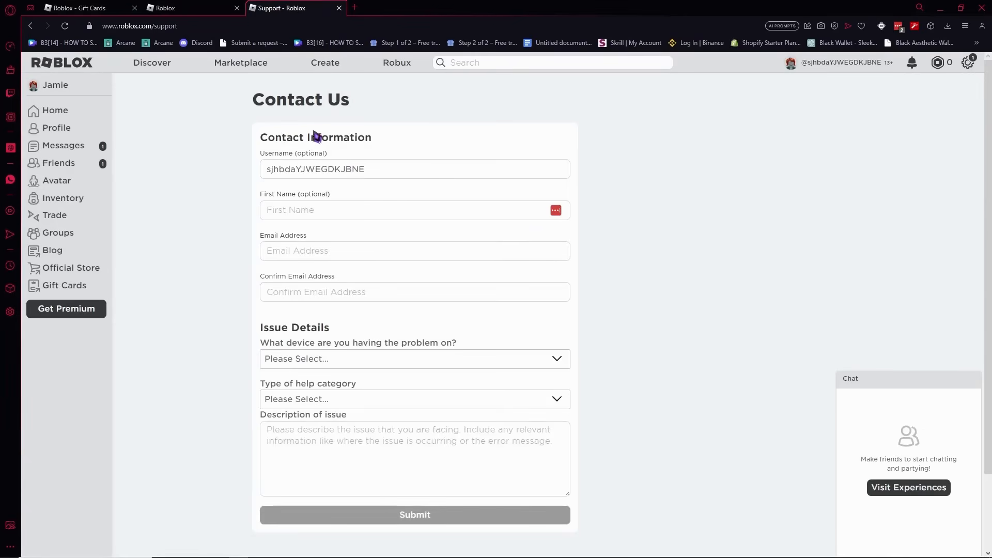
# Step: Set the help category to Gift Card with issue type Gift Card - Redeem
pyautogui.click(411, 250)
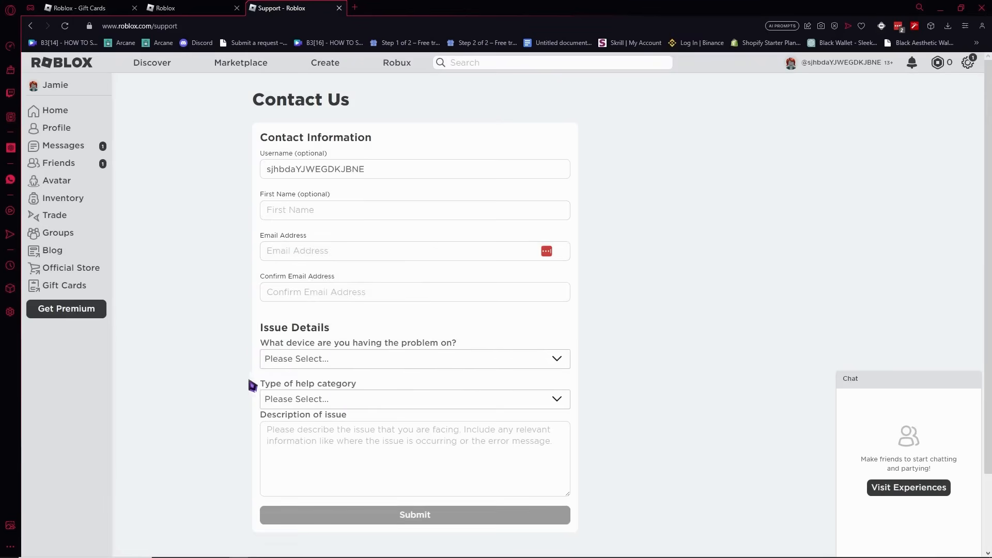
pyautogui.click(414, 359)
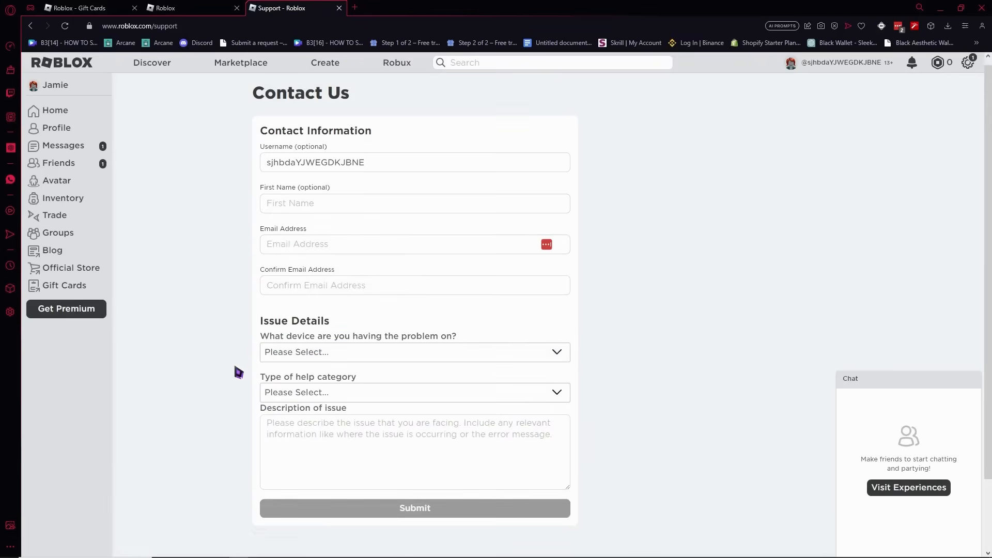
pyautogui.click(414, 393)
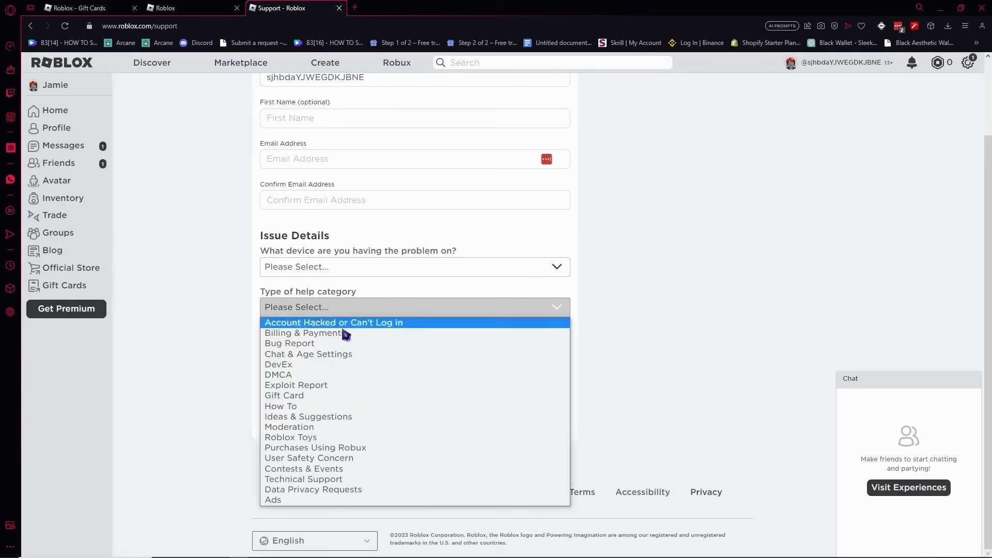
pyautogui.moveTo(283, 395)
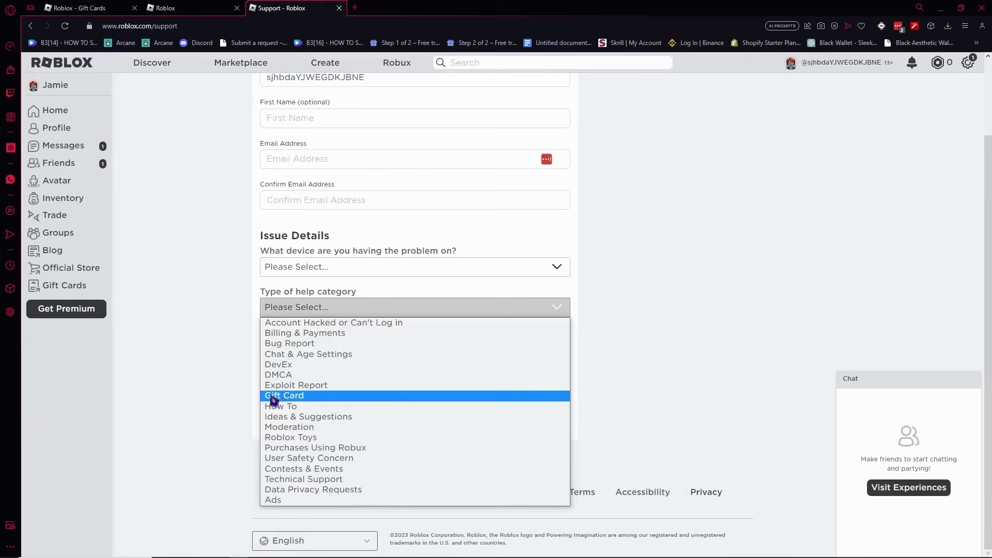
pyautogui.click(283, 395)
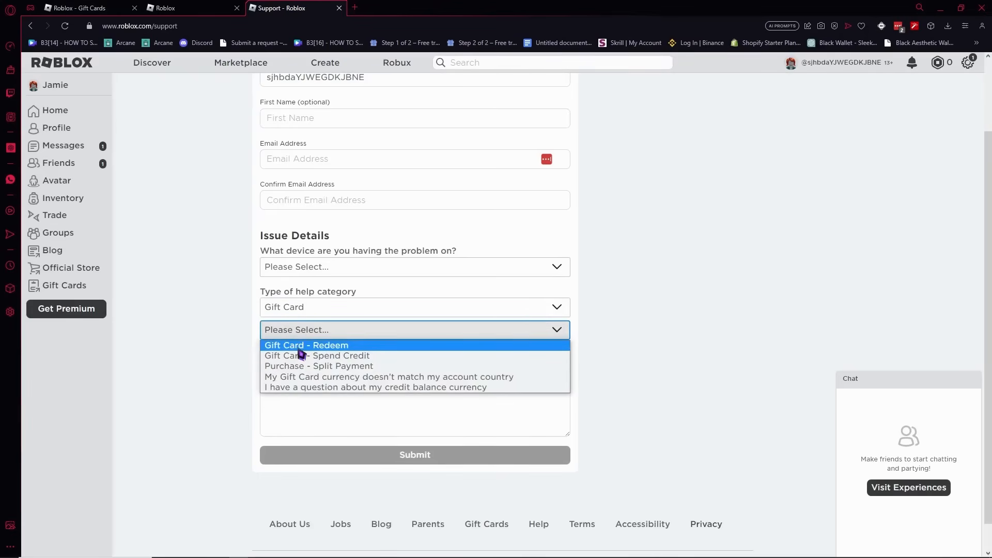
pyautogui.click(306, 345)
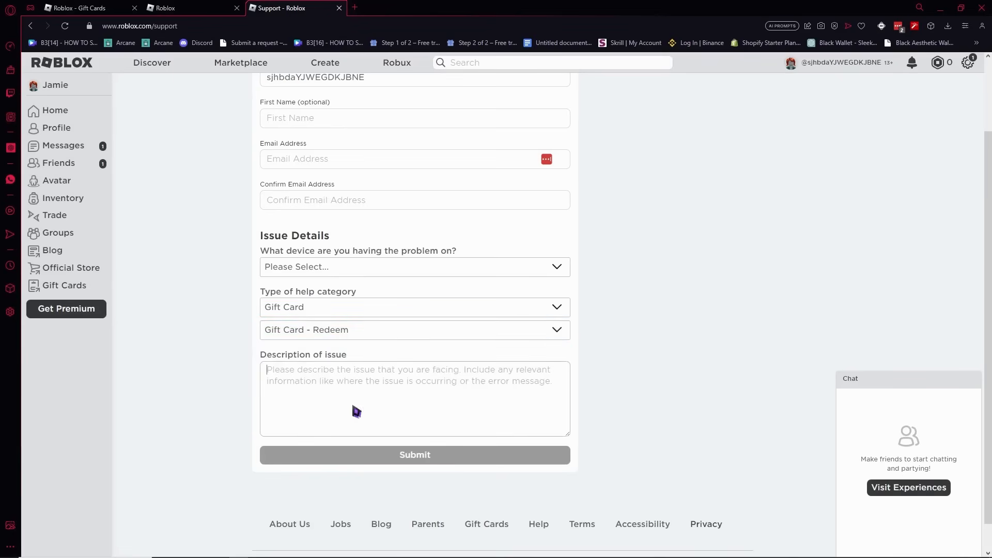
# Step: Describe being unable to redeem a just-purchased code and ask 'Please help.' in the issue description
pyautogui.write('Hio')
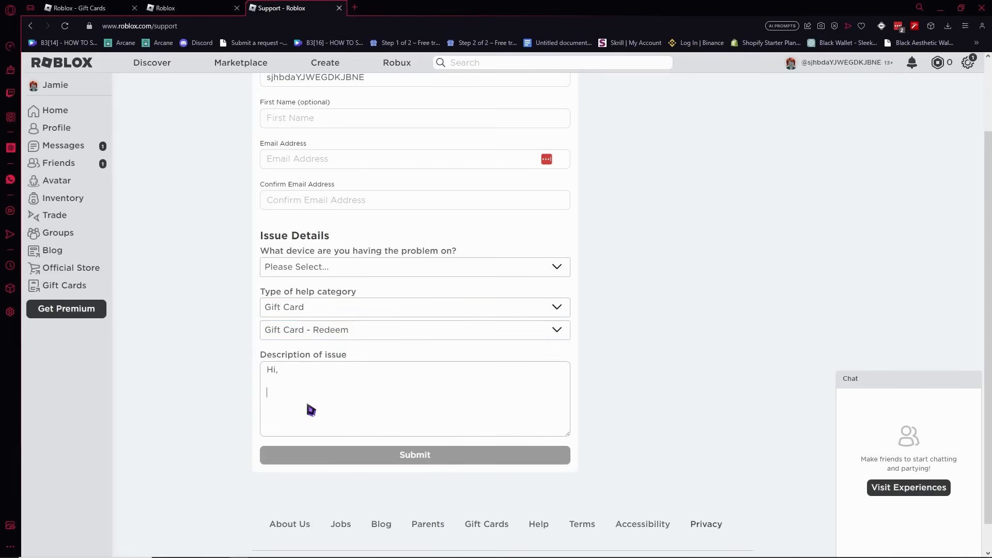
pyautogui.write('I am')
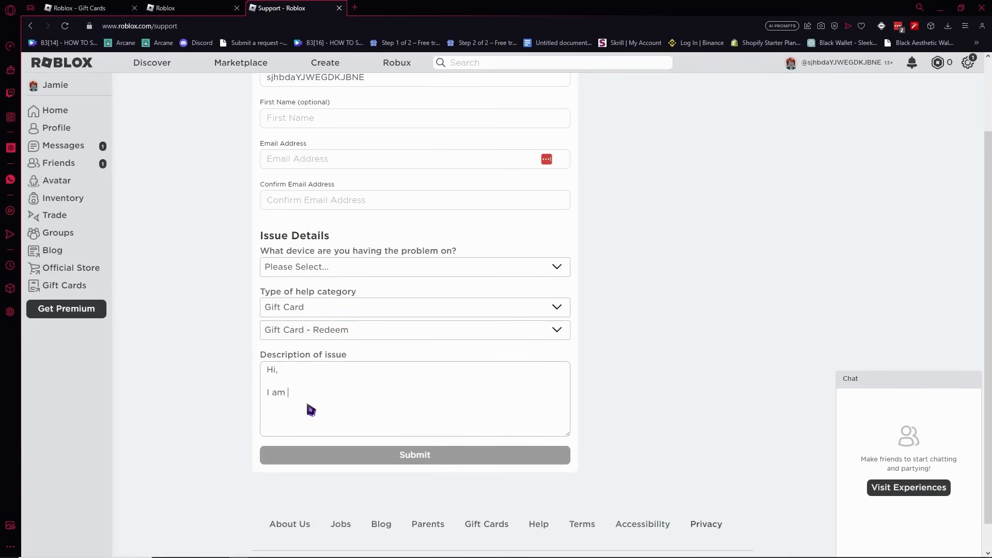
pyautogui.write('having trouble redeemi')
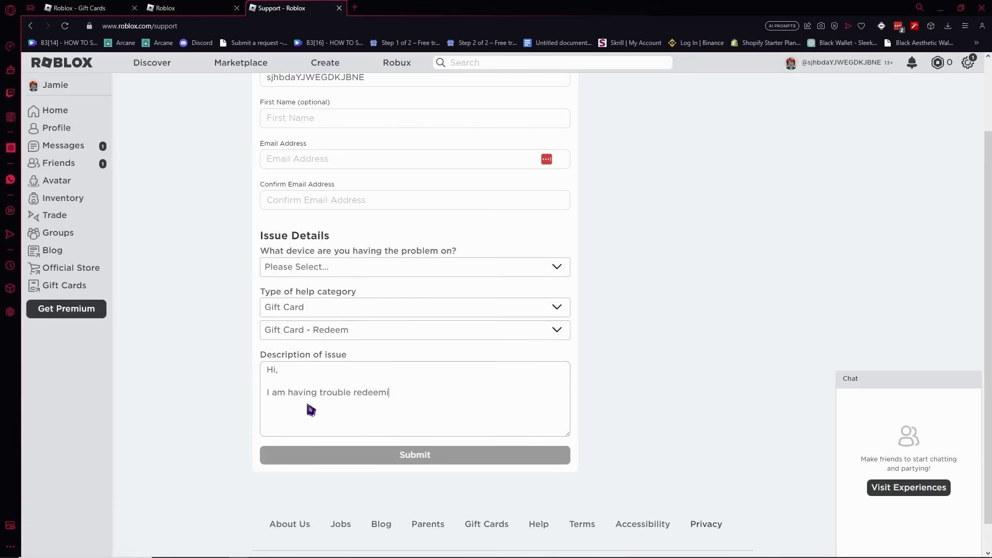
pyautogui.write('ng my code.')
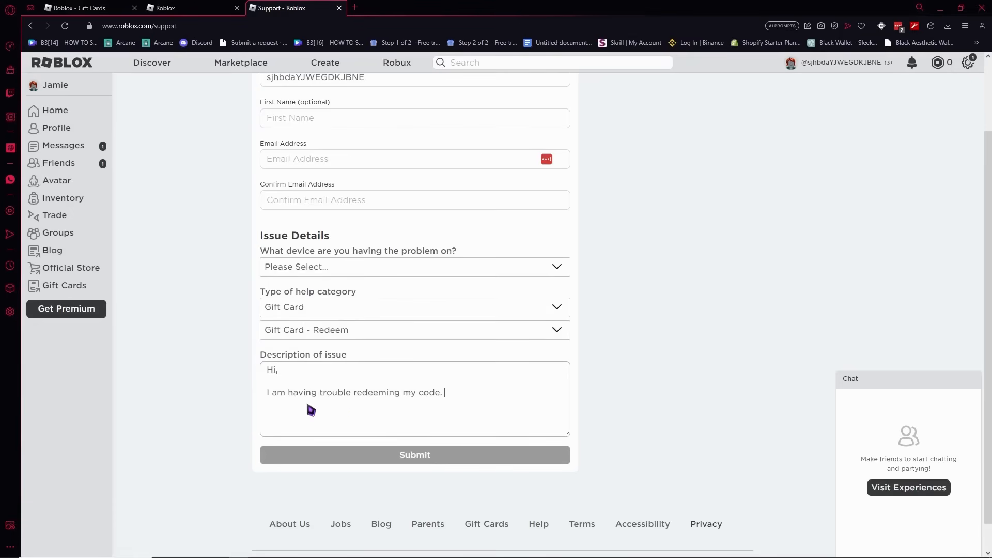
pyautogui.write('I have jsut pu')
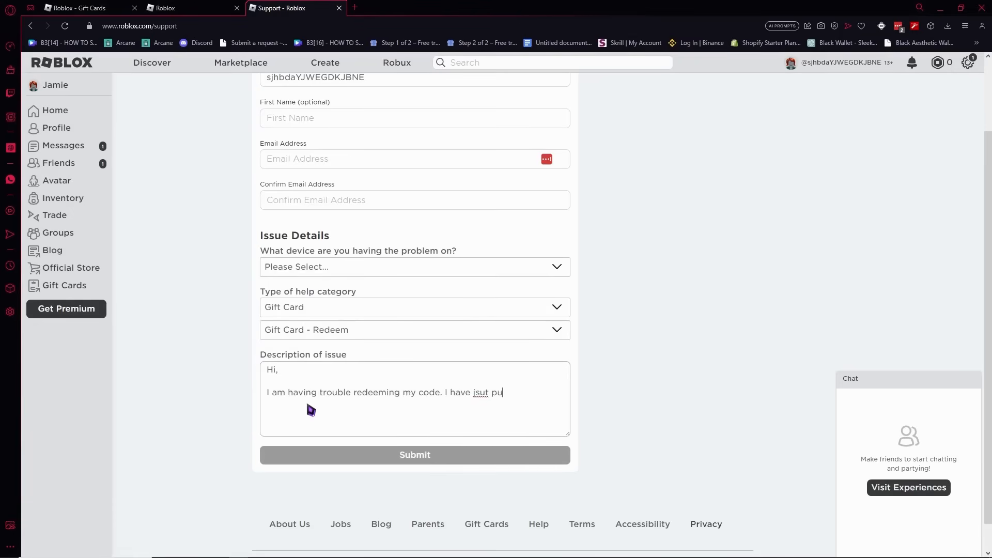
pyautogui.write('just')
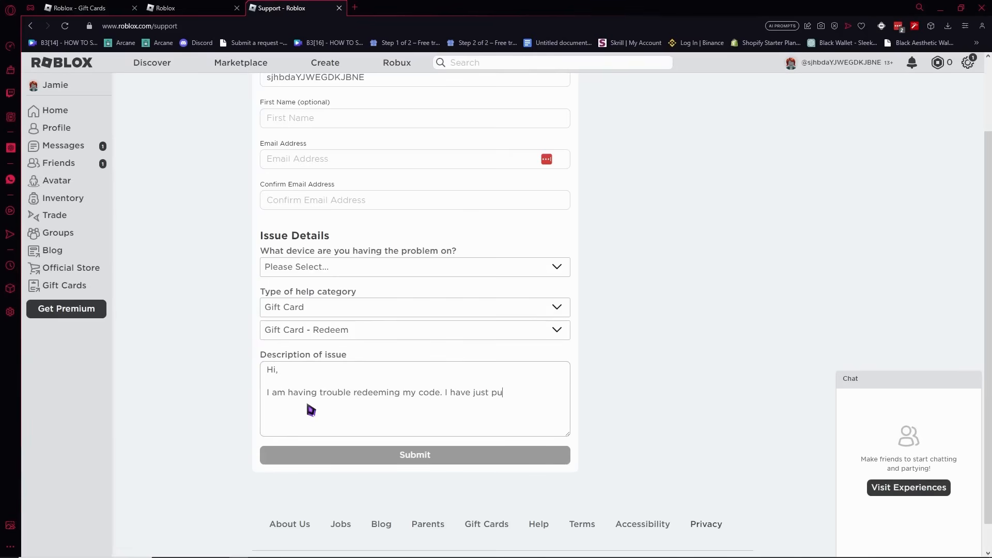
pyautogui.write('rchae')
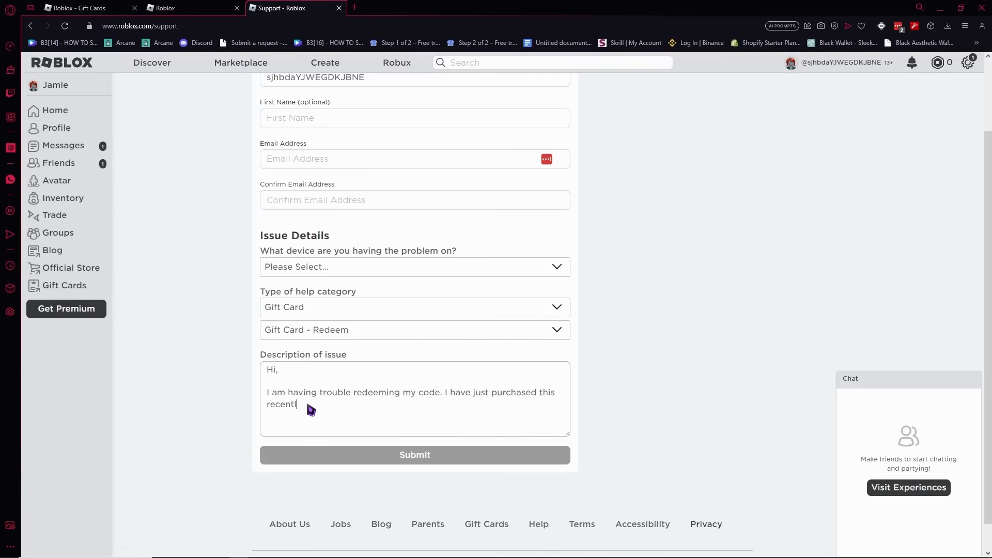
pyautogui.write('ly but I am')
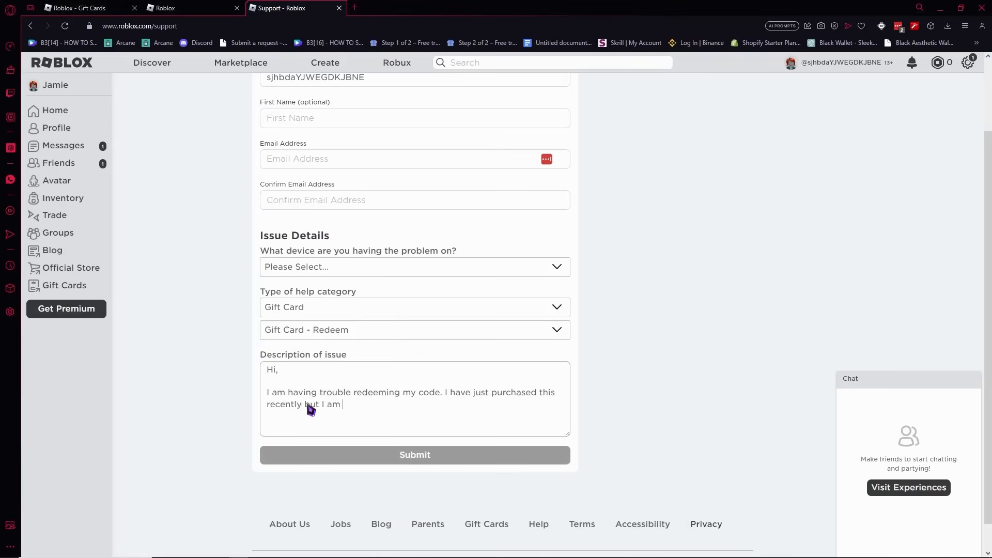
pyautogui.write('unable to claim.')
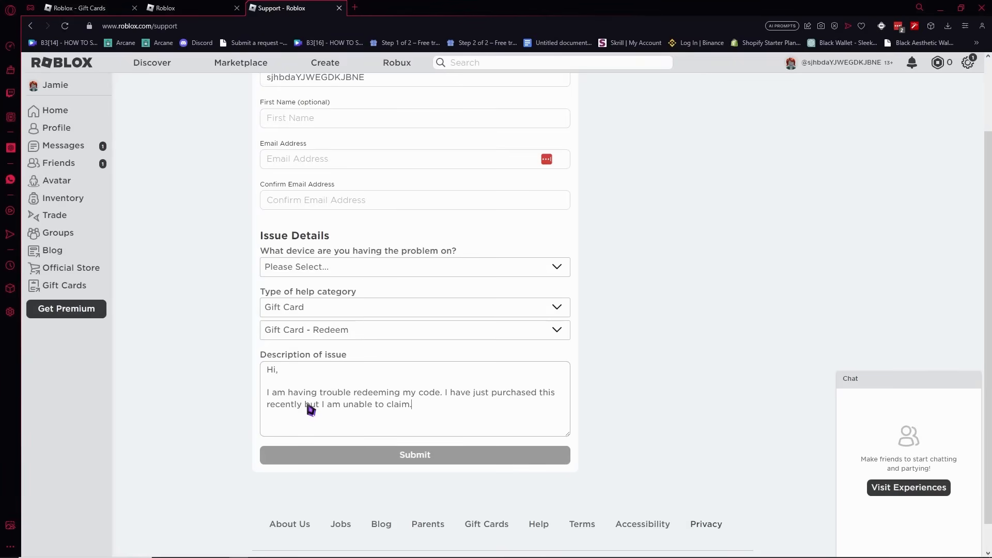
pyautogui.write('it.')
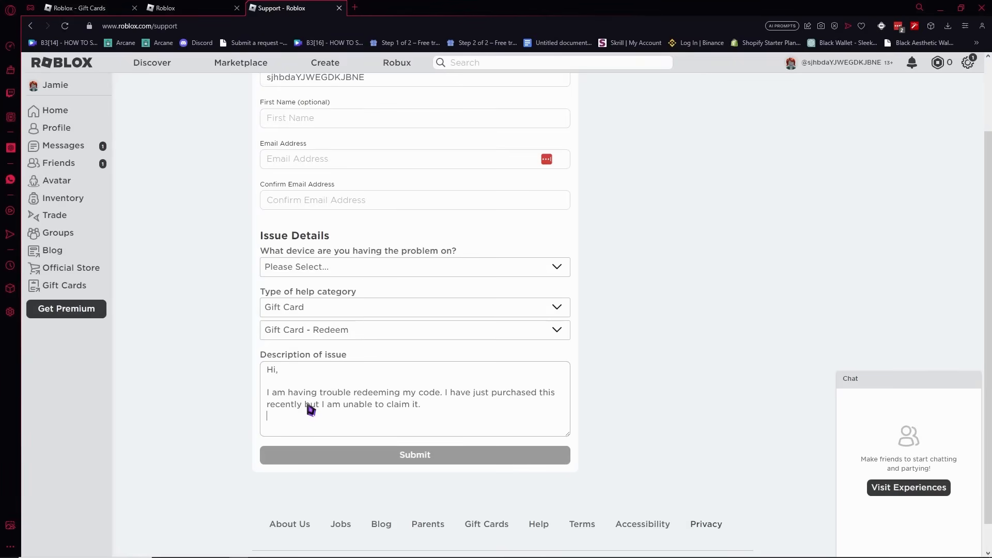
pyautogui.write('Please help.')
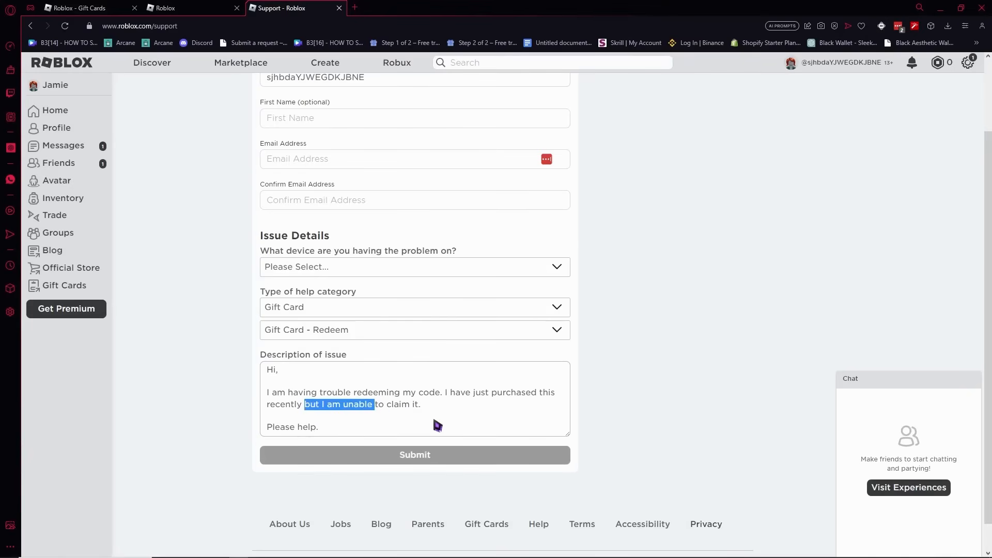
pyautogui.moveTo(424, 410)
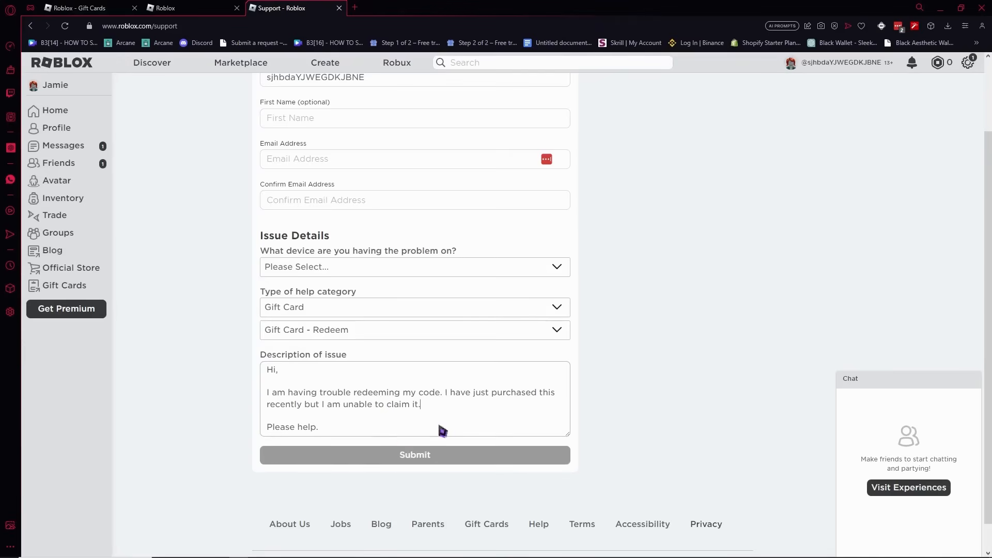
pyautogui.moveTo(408, 407)
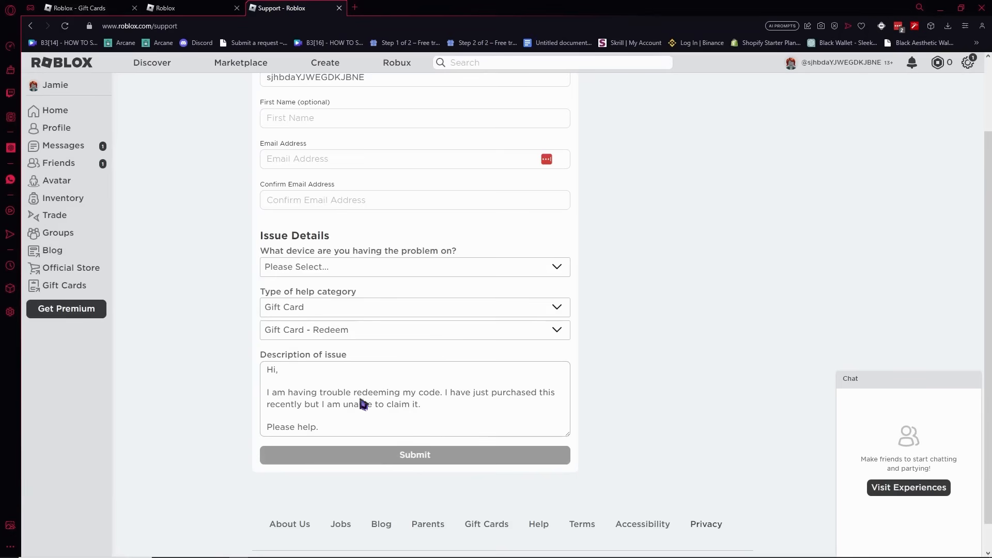
pyautogui.moveTo(374, 400)
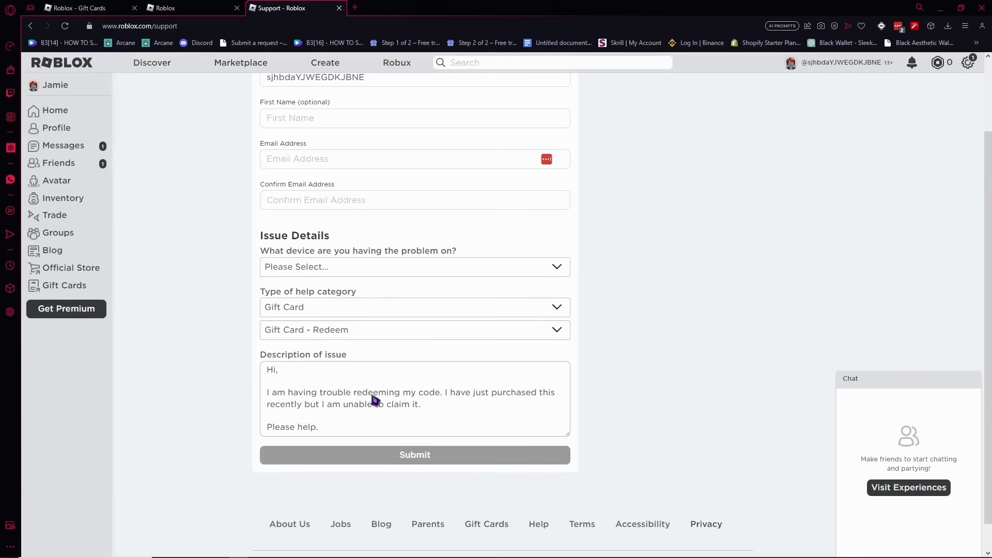